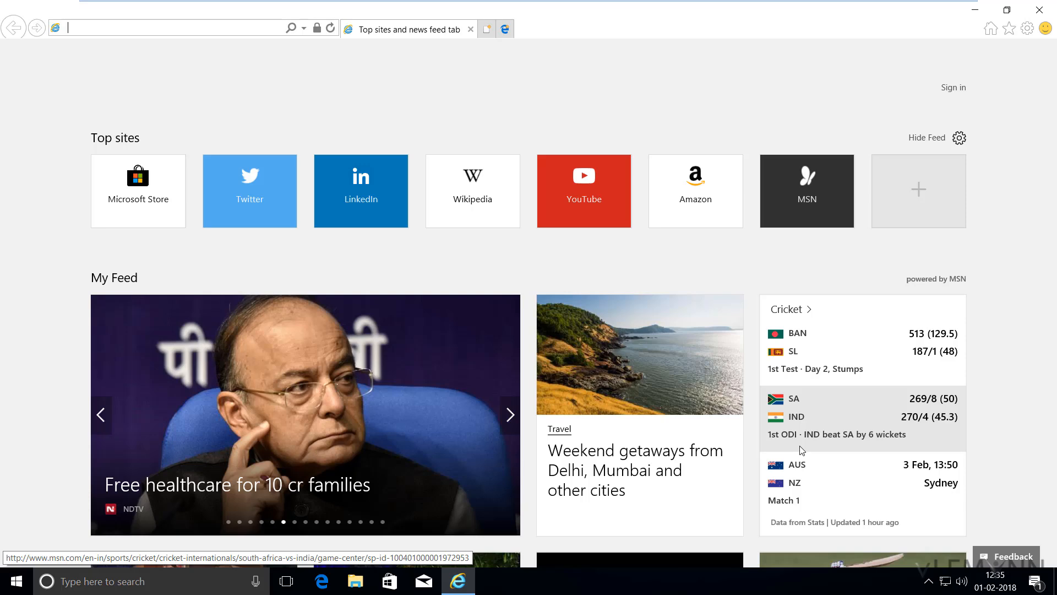
Navigate to google.com from the address bar
left_click(509, 415)
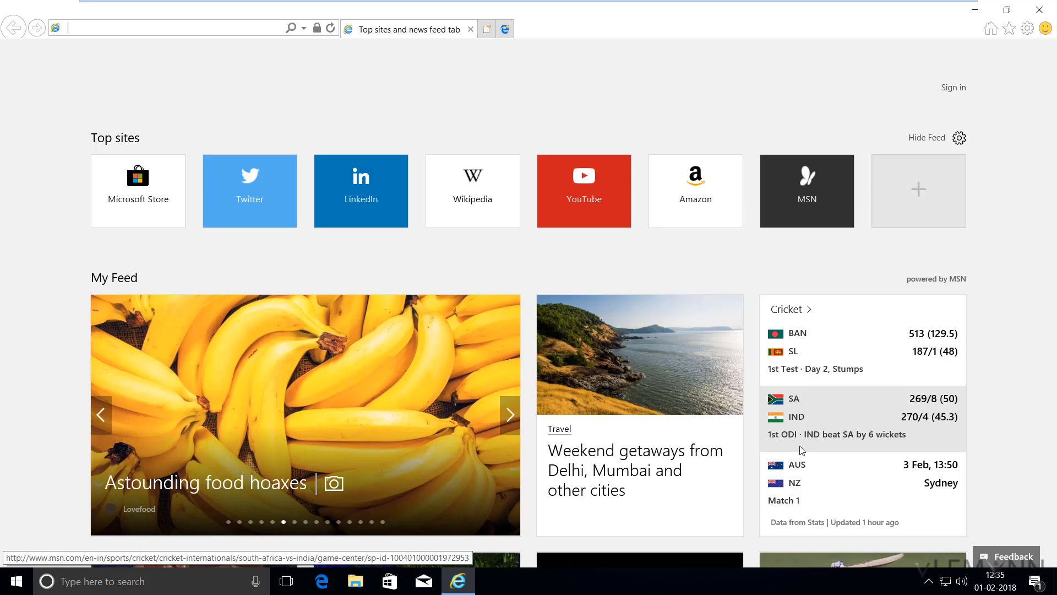
left_click(509, 415)
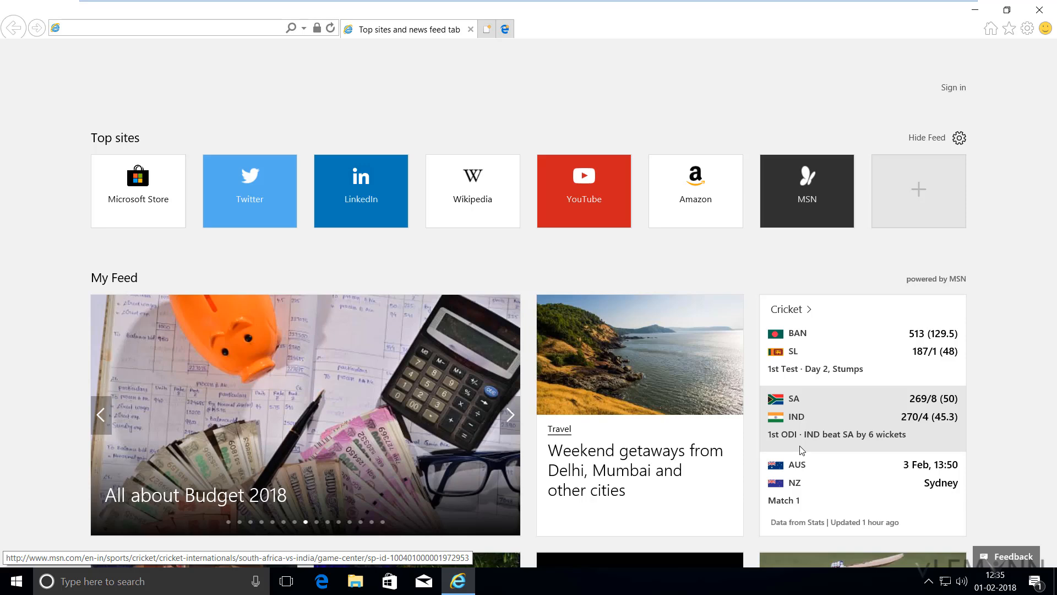
left_click(168, 28)
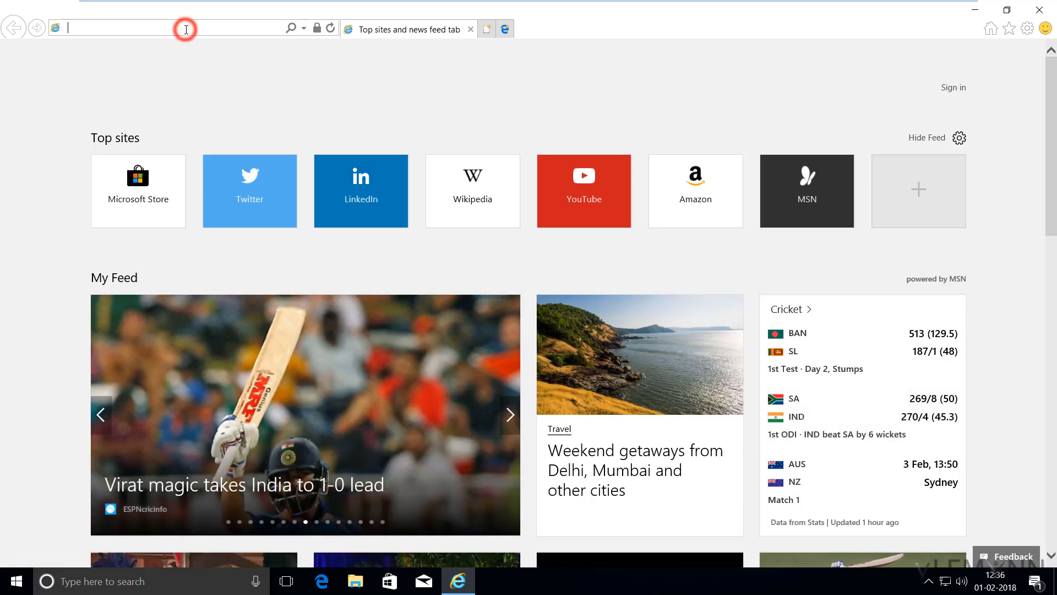
type("google")
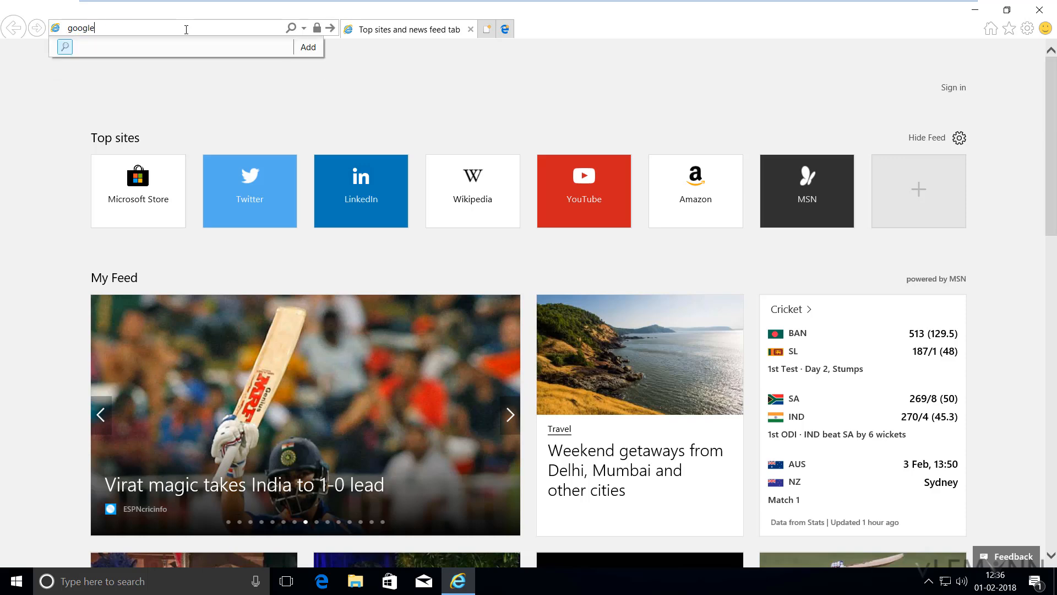
key("Return")
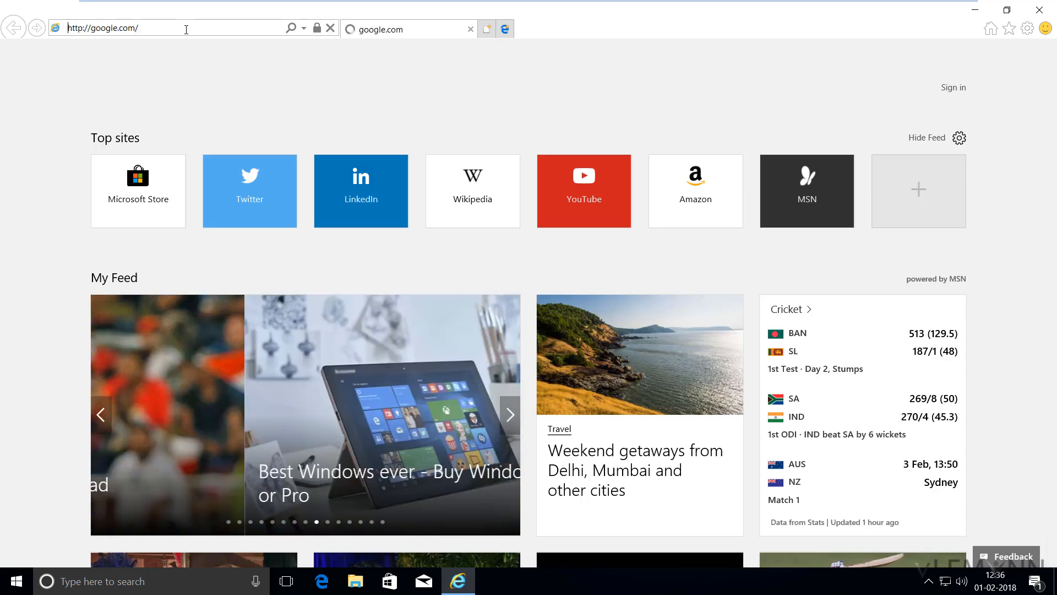
key("Return")
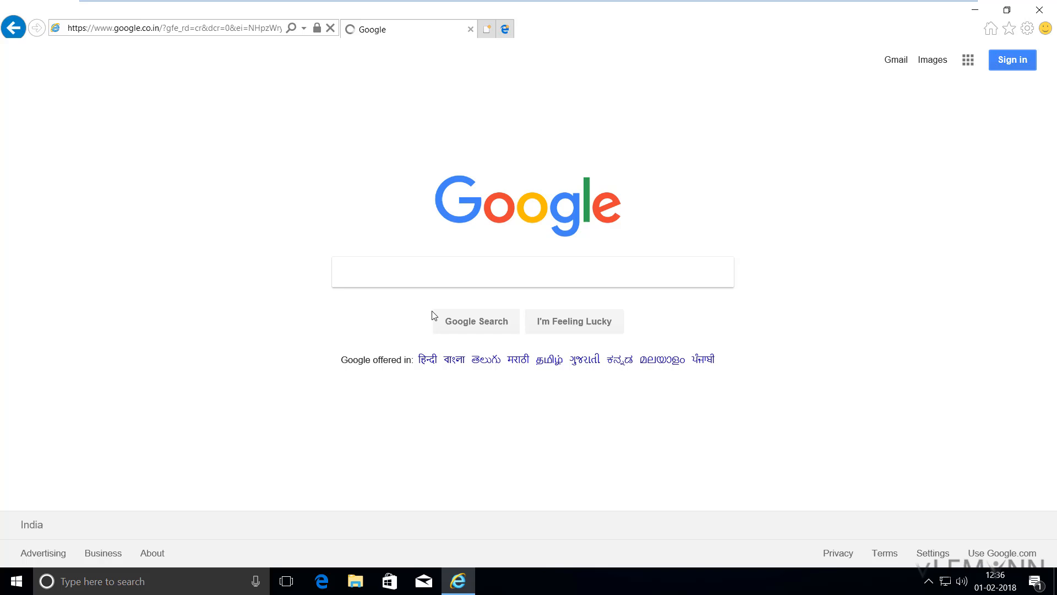
Search Google for 'google cloud sdk download'
left_click(532, 272)
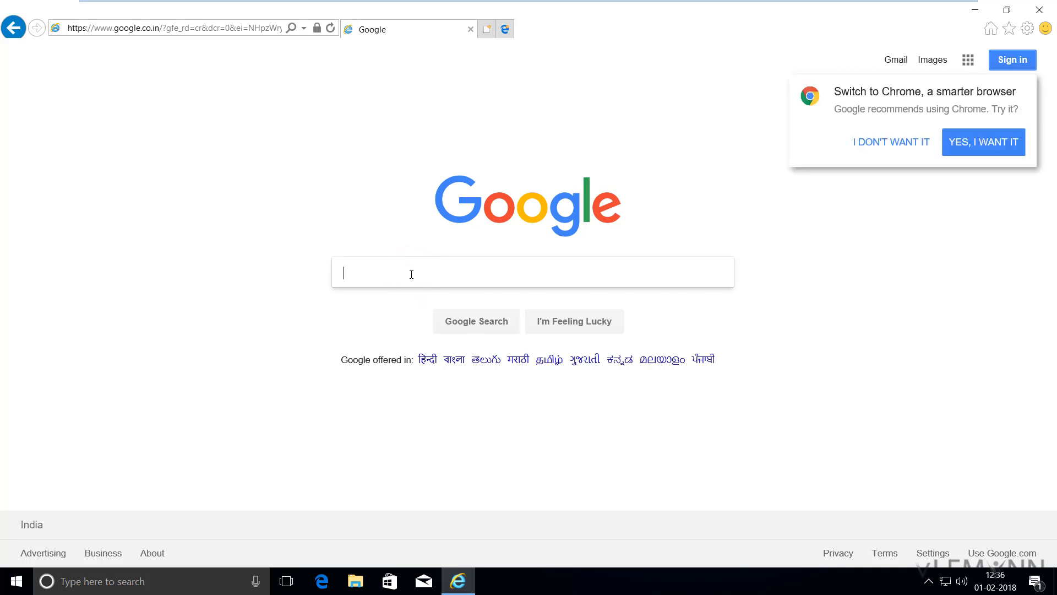
type("gle c")
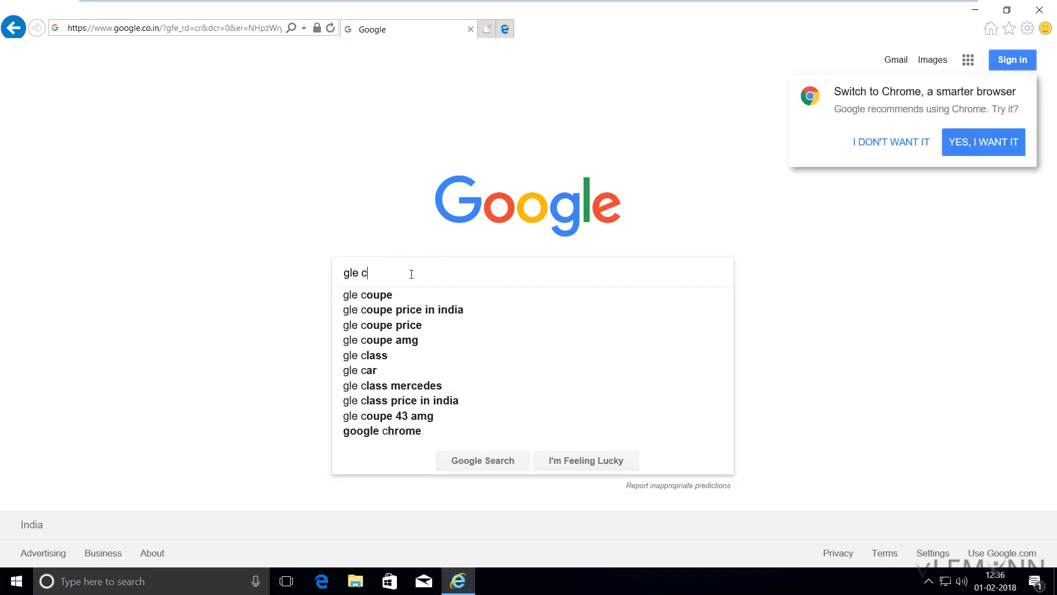
type("googl")
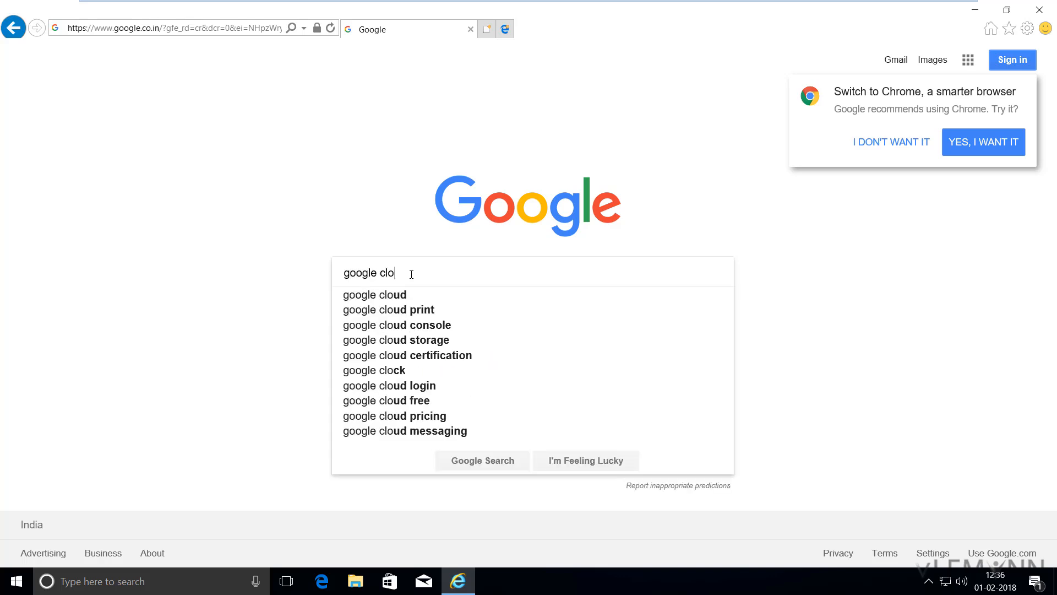
type("ud s")
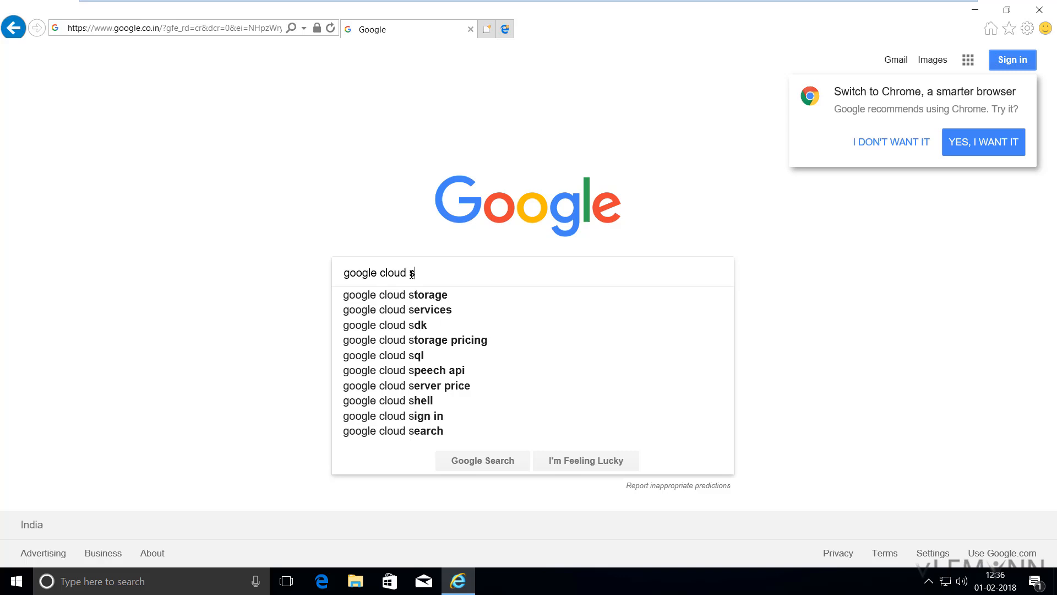
type("dk download")
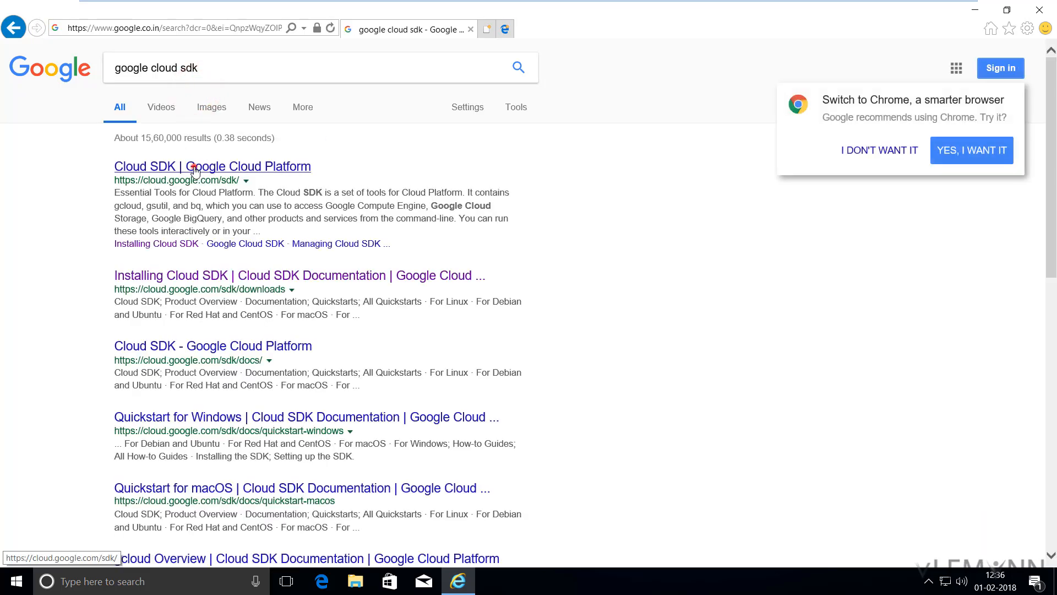
Open the 'Cloud SDK | Google Cloud Platform' search result
left_click(211, 166)
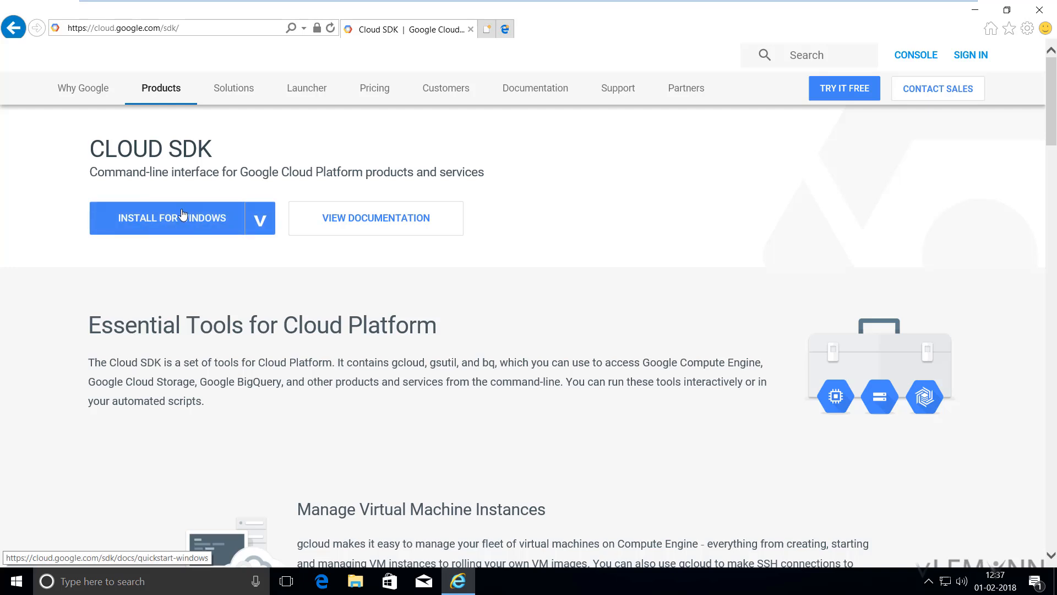
mouse_move(175, 231)
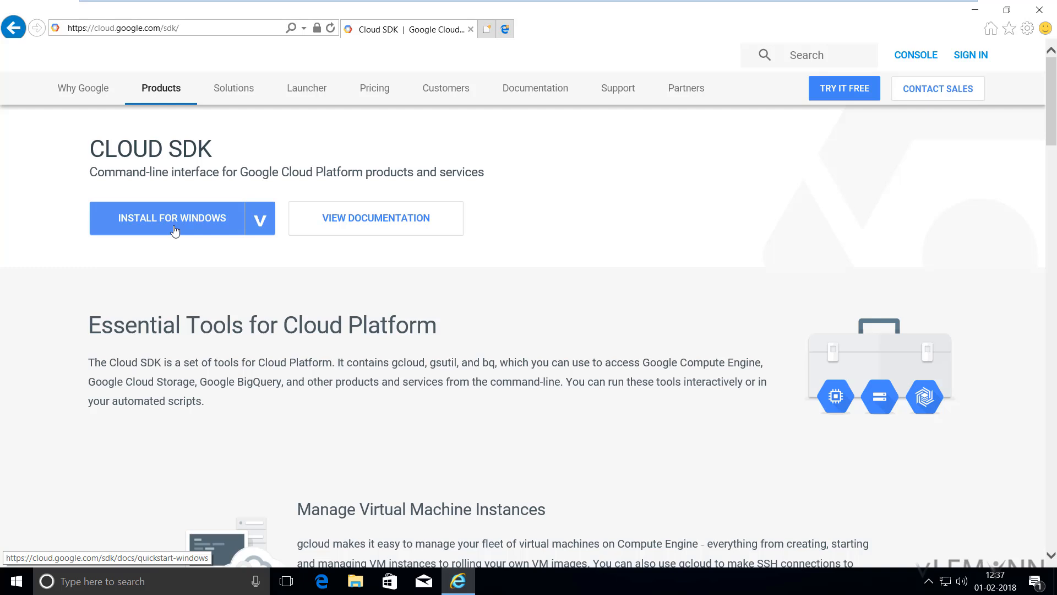
mouse_move(215, 267)
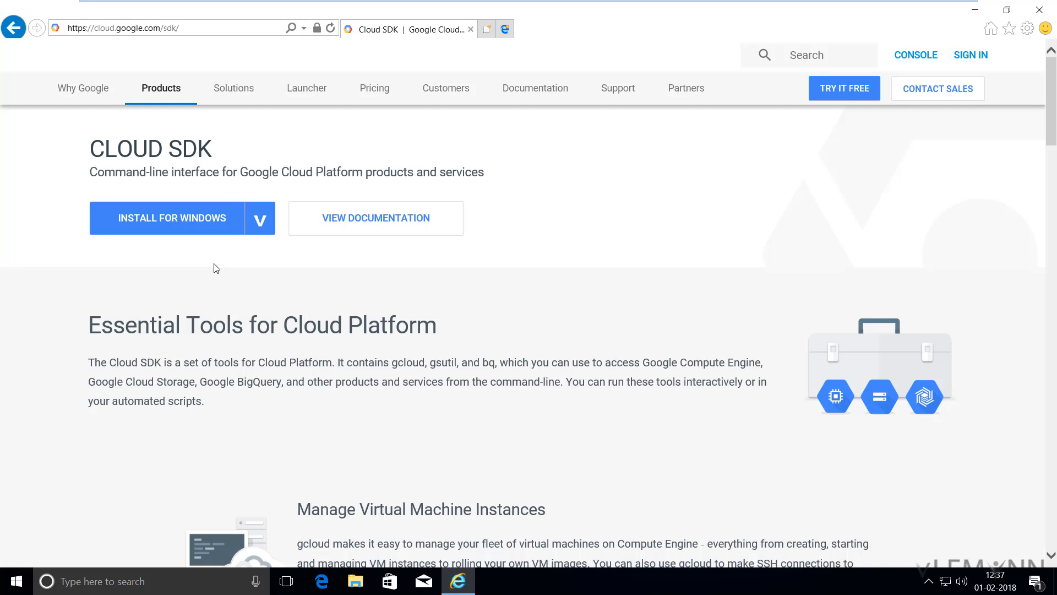
mouse_move(173, 233)
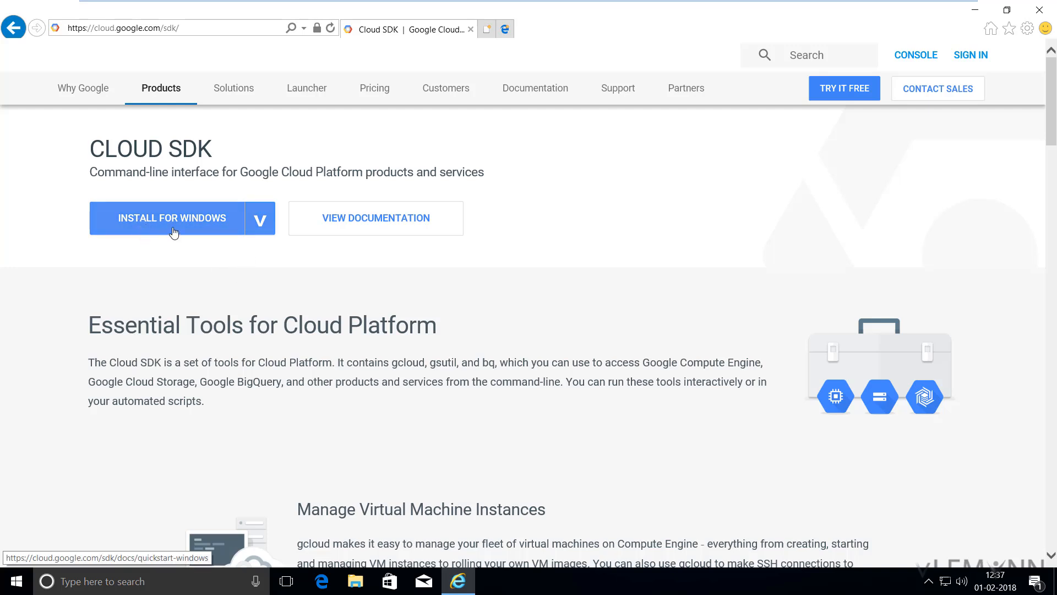
From the Windows quickstart, download the Google Cloud SDK installer and run it
left_click(171, 218)
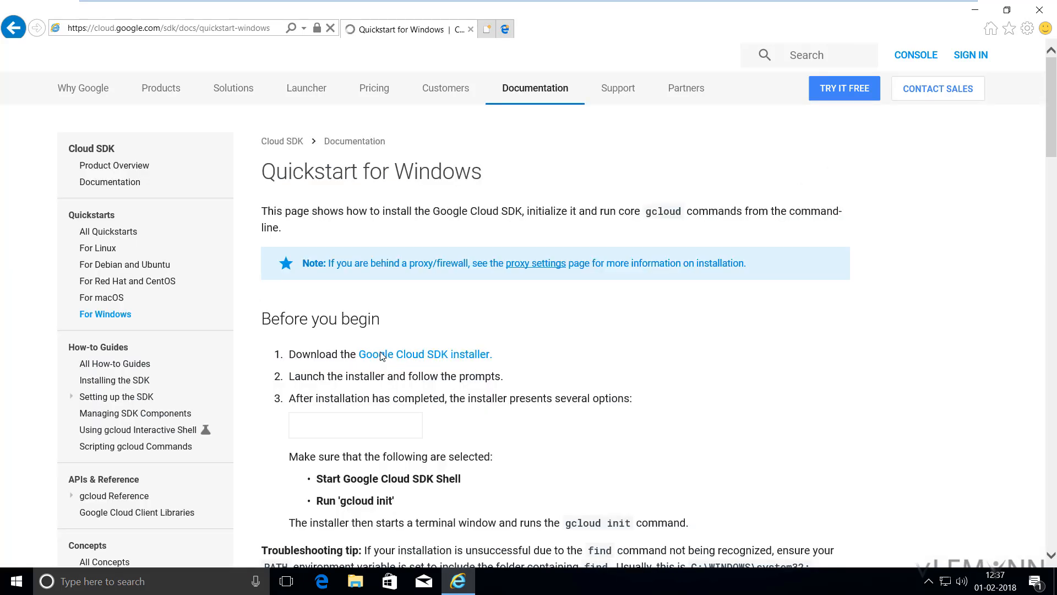
left_click(424, 354)
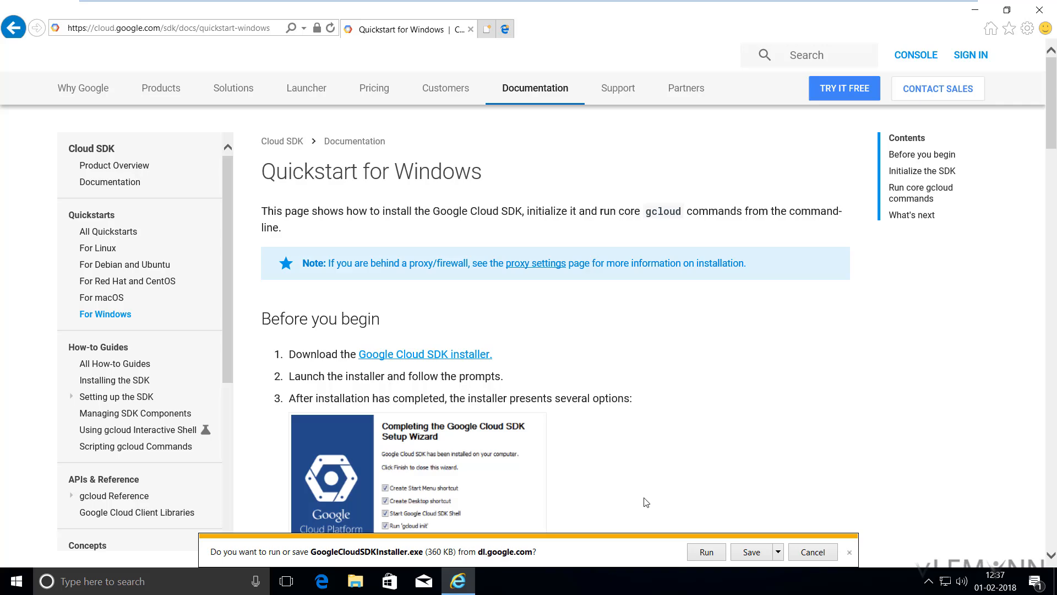
left_click(705, 551)
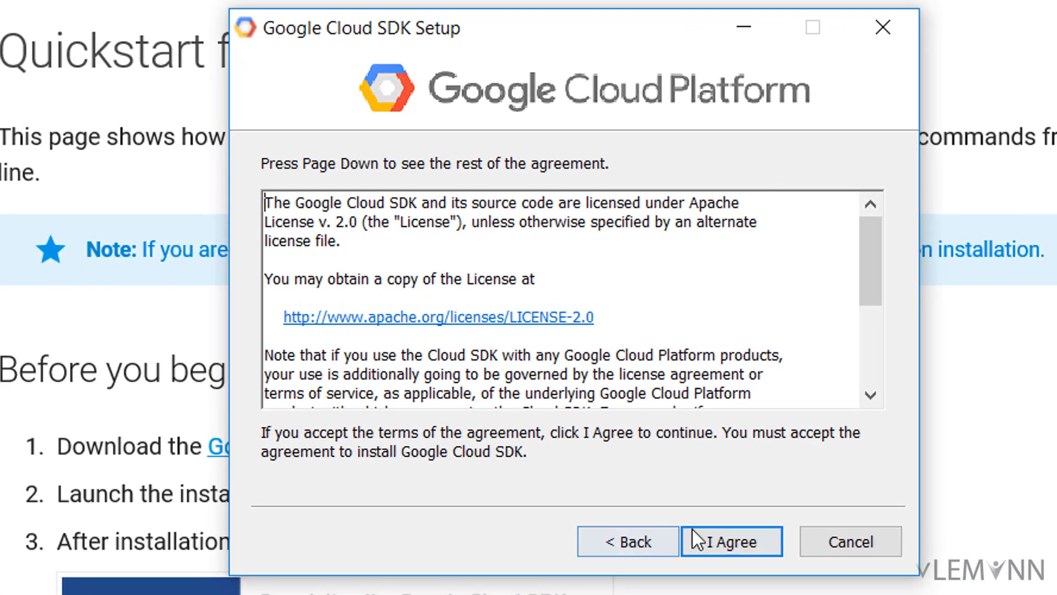
Agree to the license agreement in Google Cloud SDK Setup
left_click(731, 540)
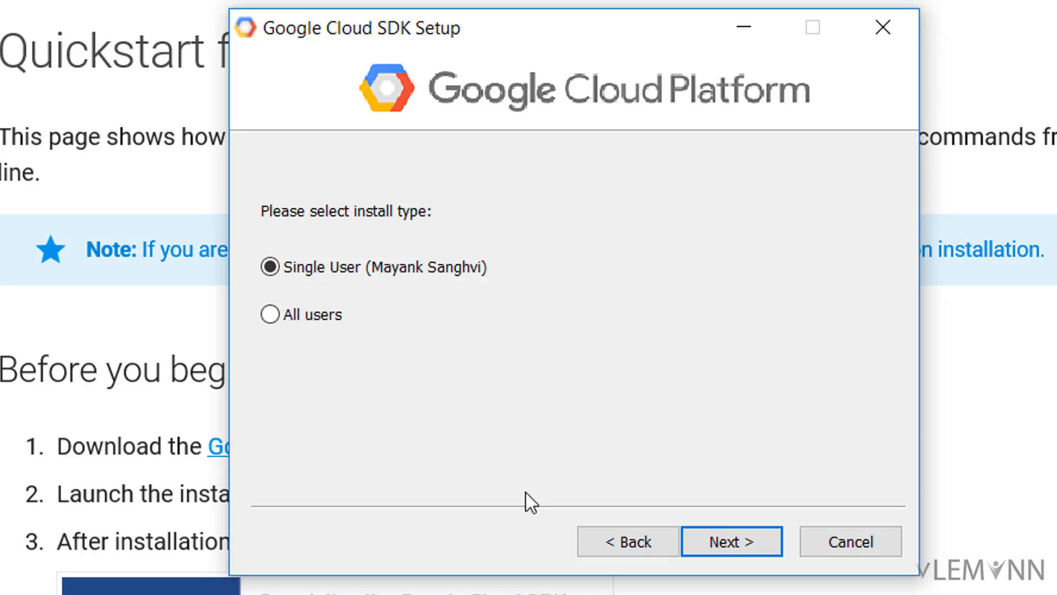
Install for all users, allow UAC changes, and keep C:\Program Files (x86)\Google\Cloud SDK as destination
left_click(270, 314)
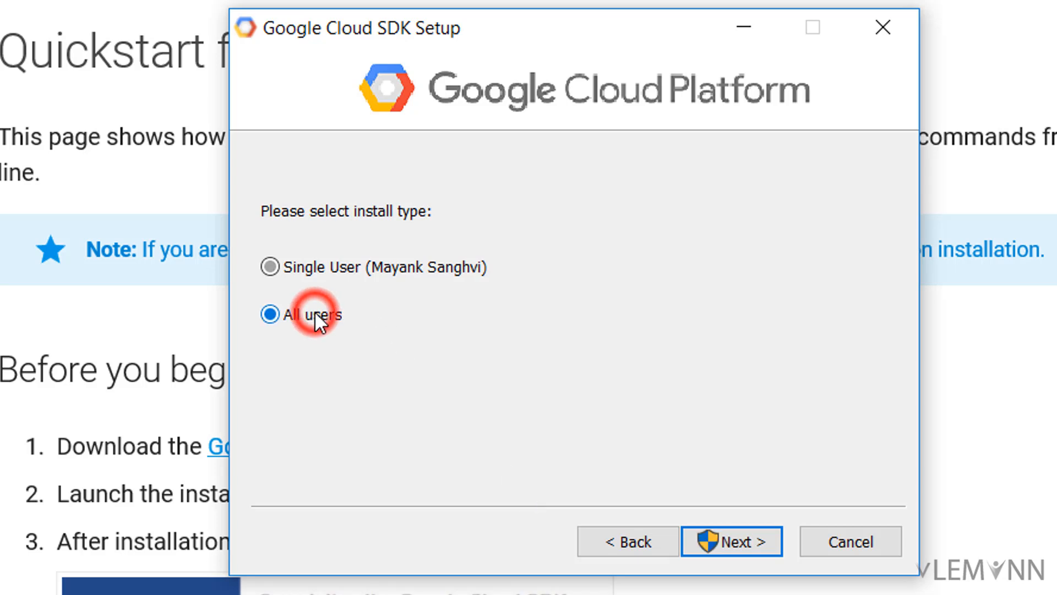
left_click(732, 540)
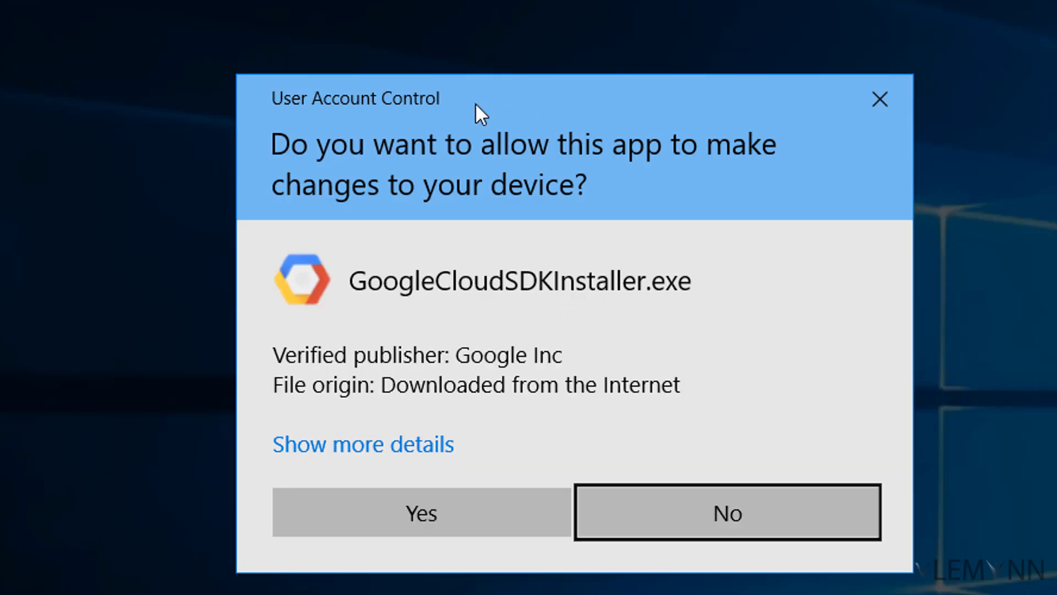
left_click(419, 512)
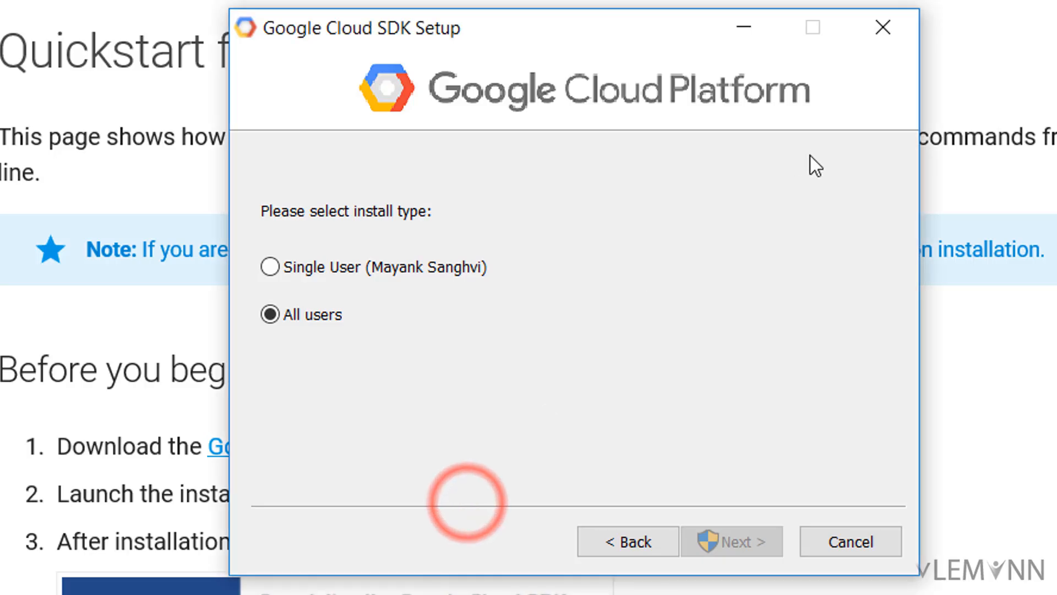
left_click(731, 541)
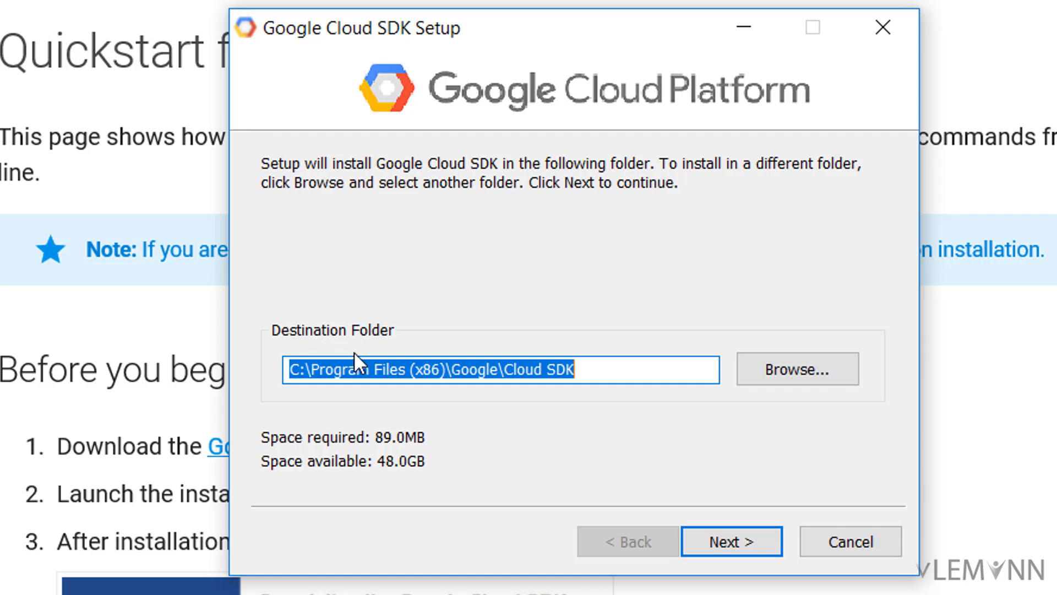
mouse_move(417, 415)
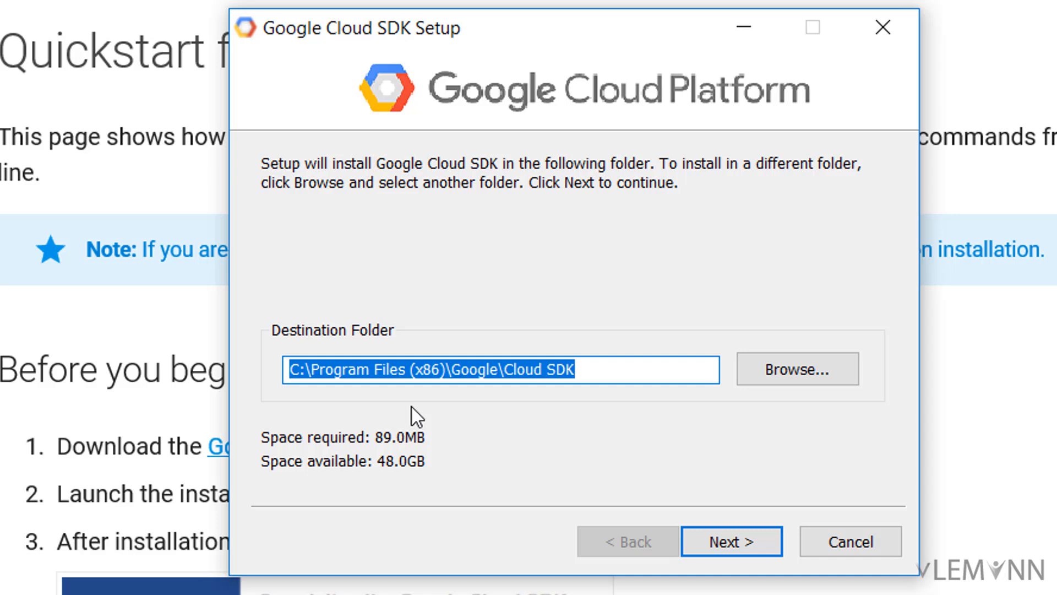
left_click(731, 540)
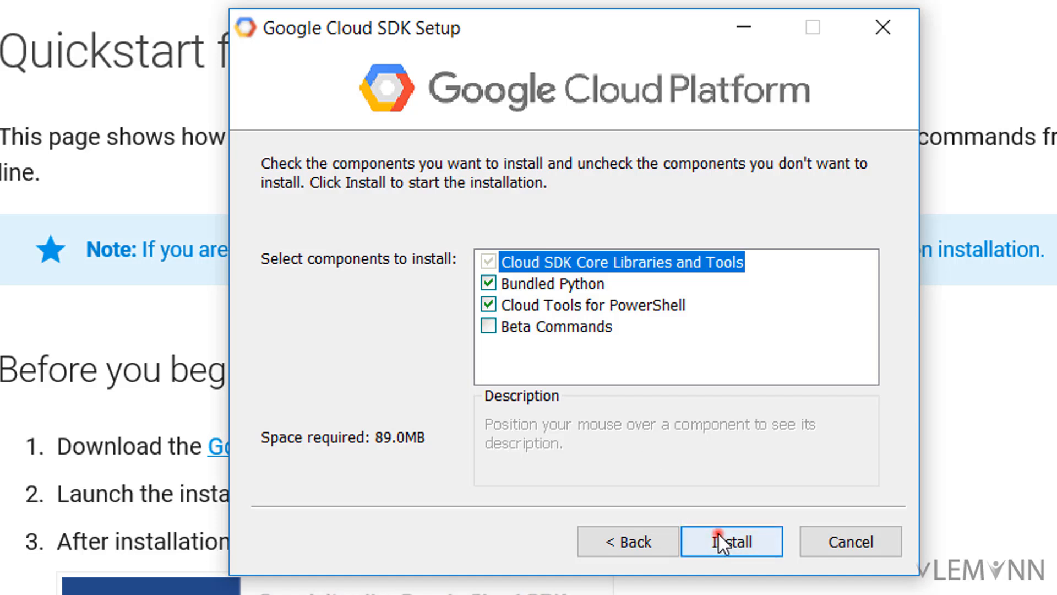
left_click(731, 540)
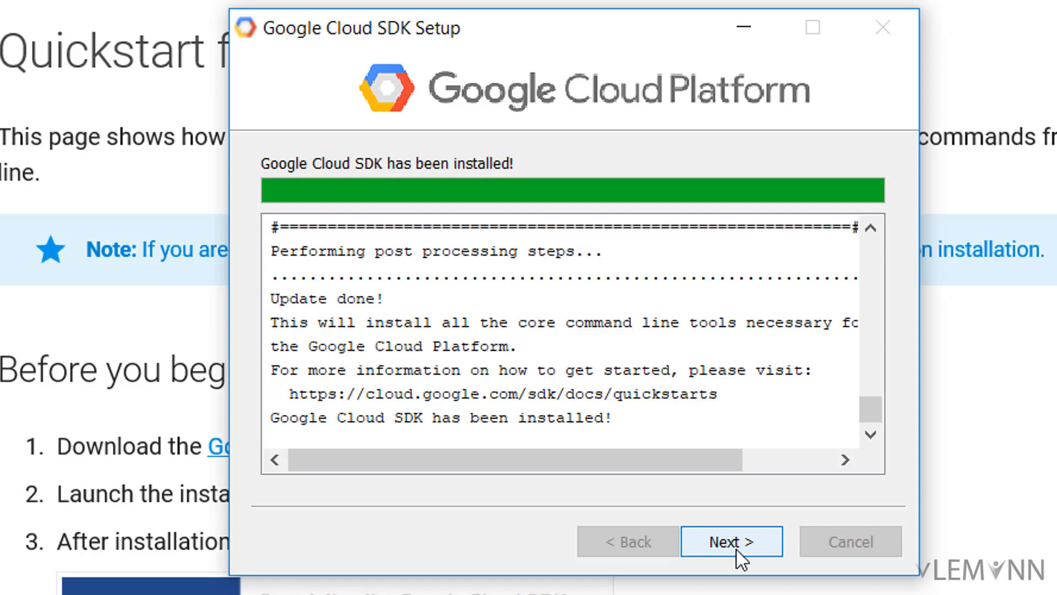
mouse_move(716, 554)
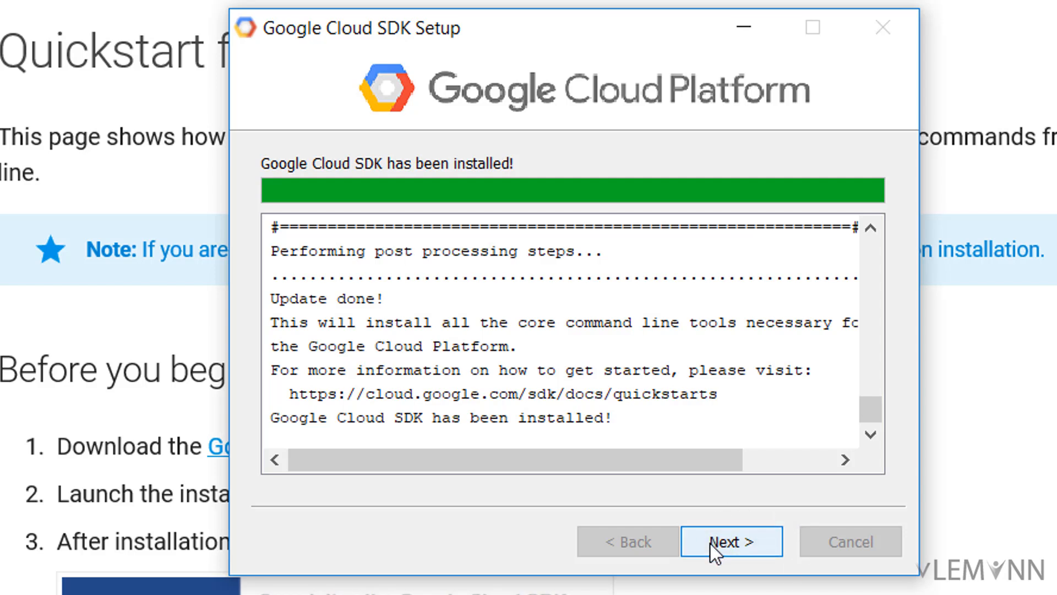
Finish setup with all four completion checkboxes ticked, launching gcloud init
left_click(731, 541)
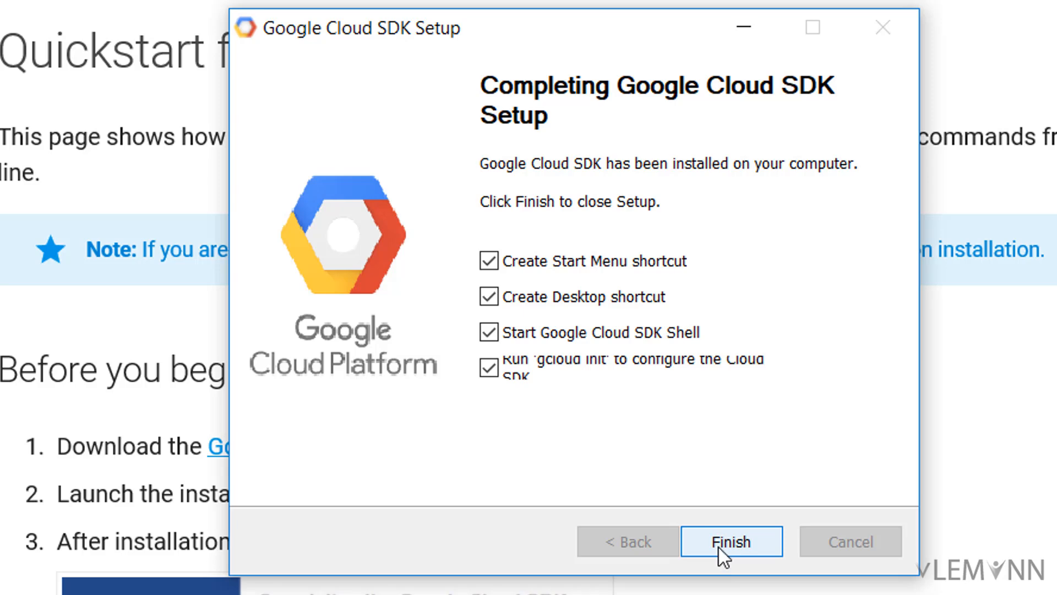
left_click(731, 540)
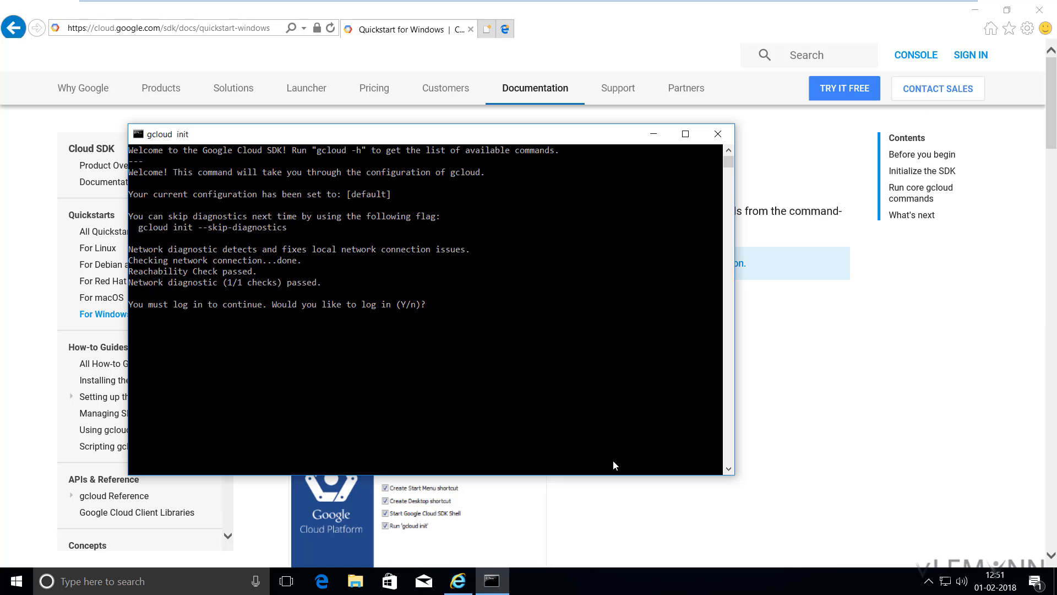
mouse_move(672, 277)
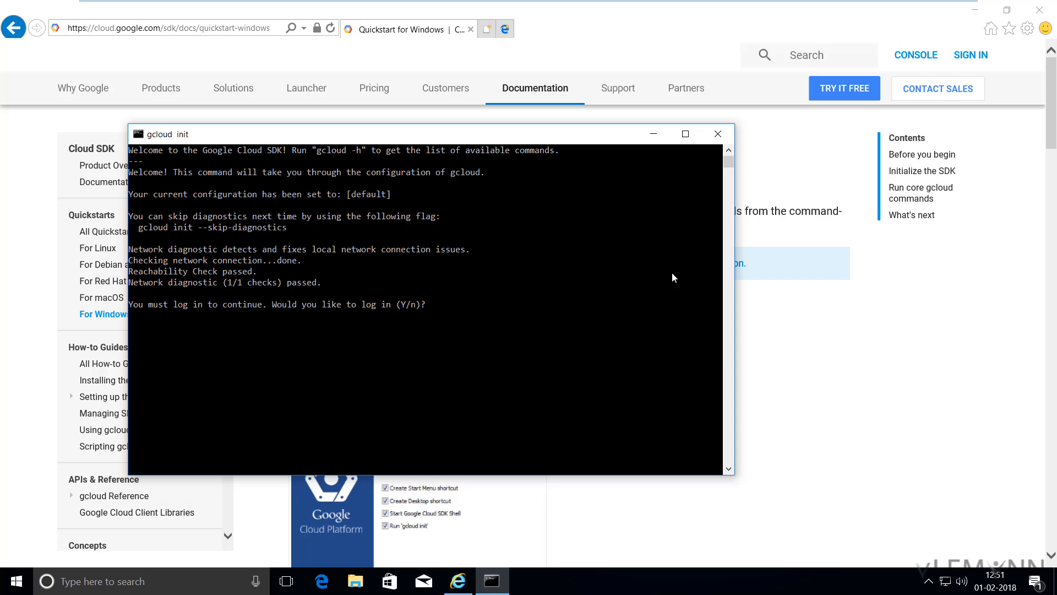